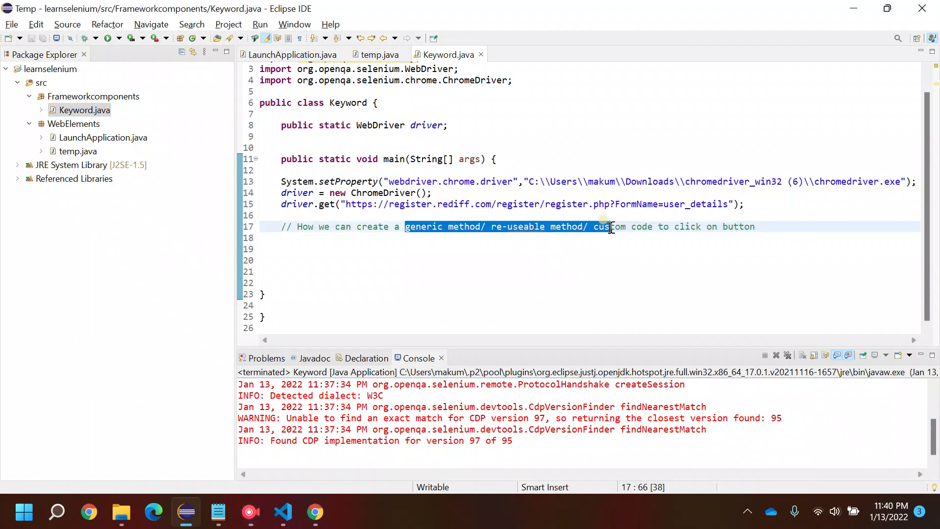
Step: Review the Rediffmail register page in Chrome, scrolling to Create my account and back
click(652, 226)
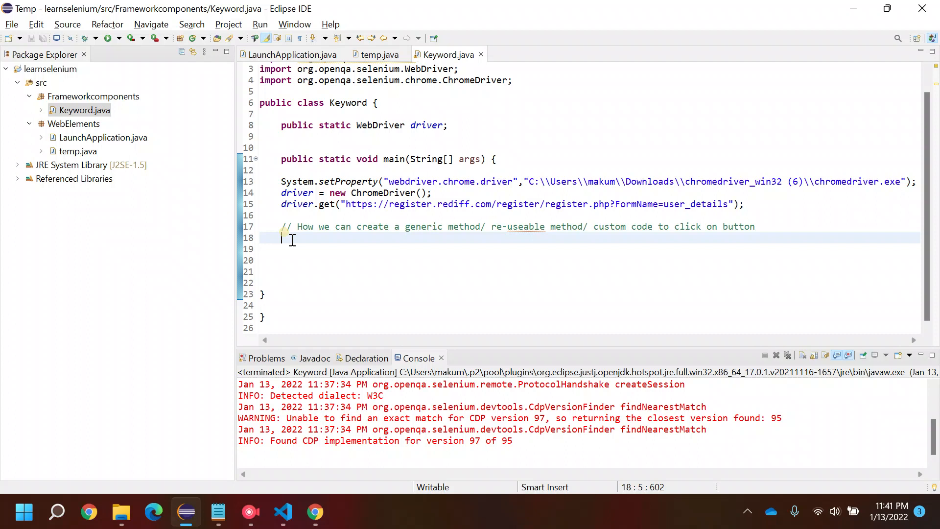
mouse_move(282, 512)
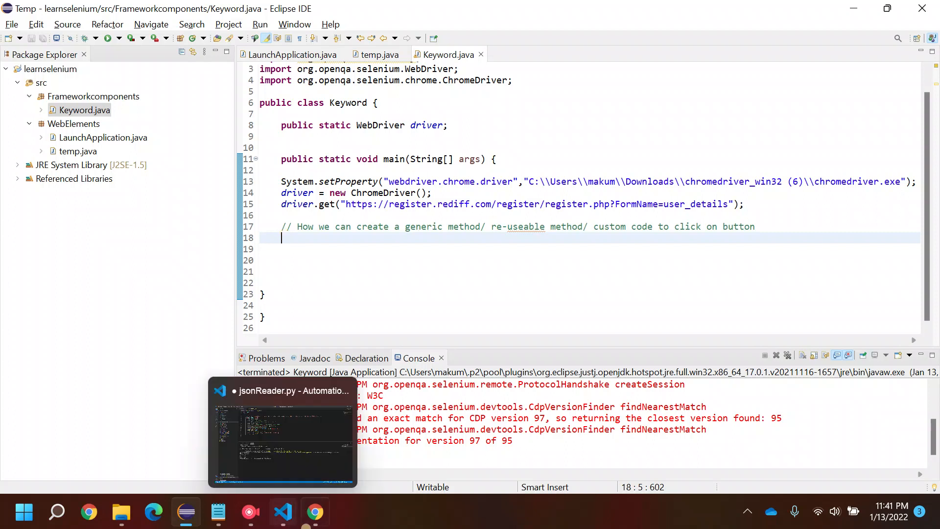
click(314, 512)
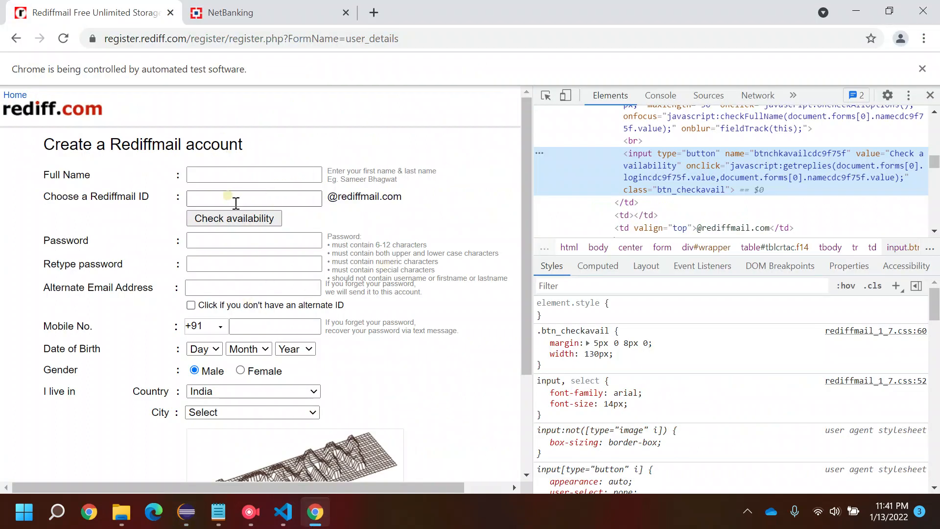
scroll(down, 3)
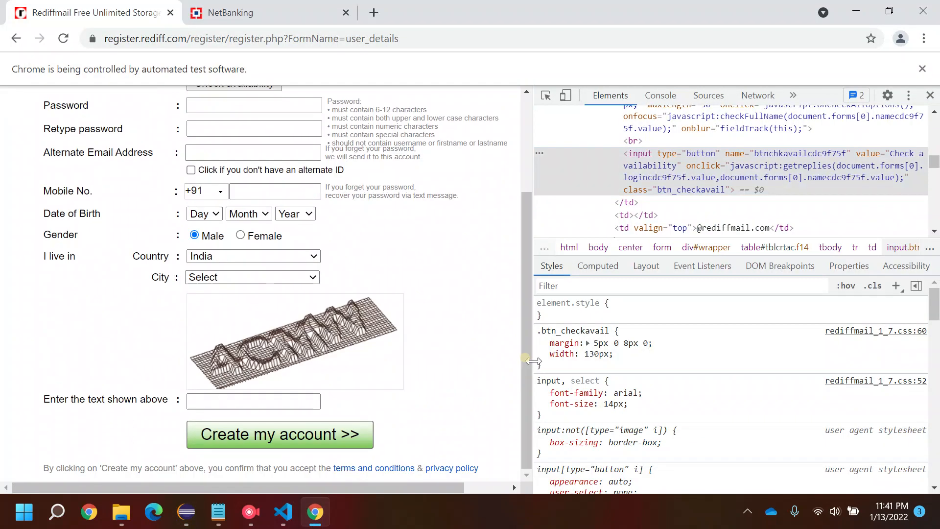
scroll(up, 3)
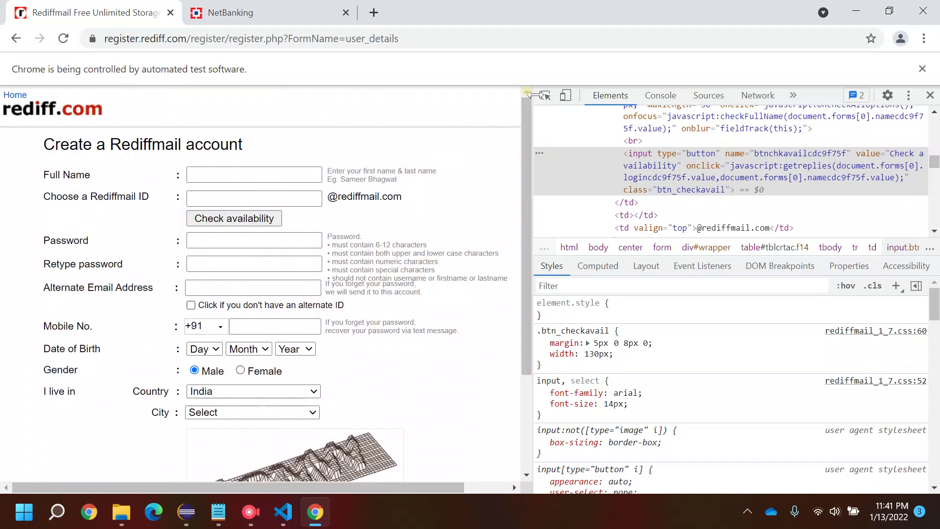
mouse_move(450, 423)
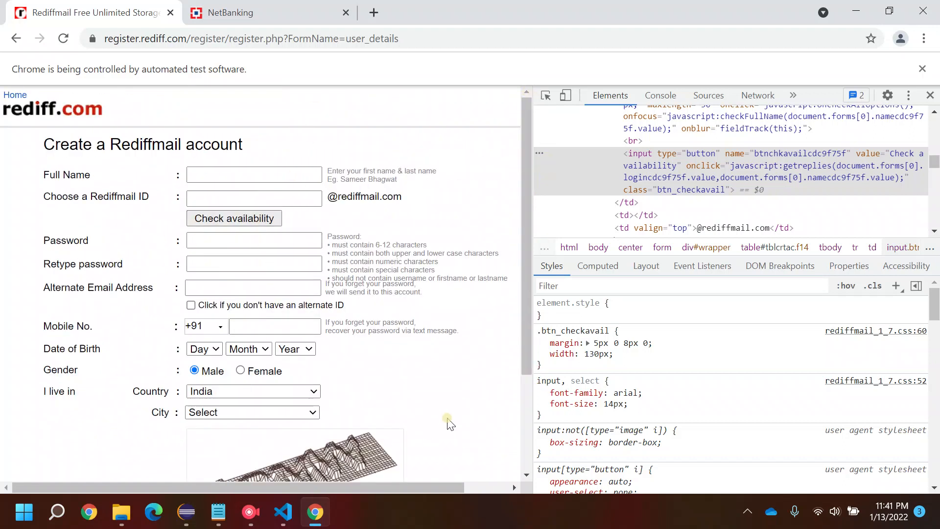
scroll(down, 3)
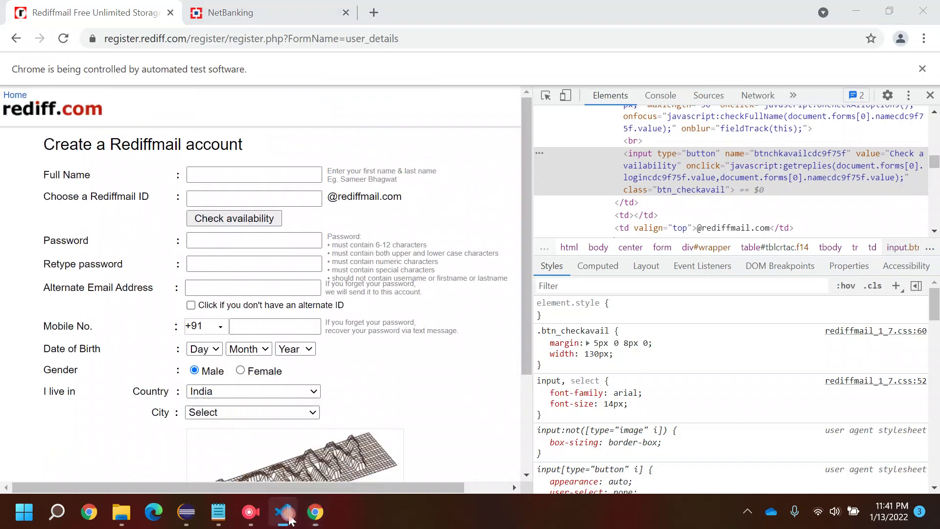
Step: Write driver.findElement(By.xpath("")).click(); in main and repeat it on several lines
click(186, 512)
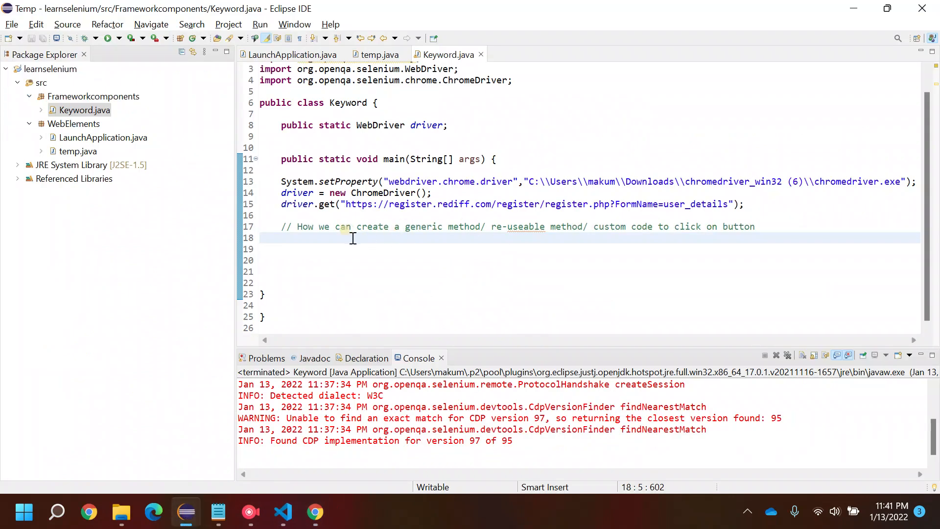
text(driver.findElement(By.xpath()
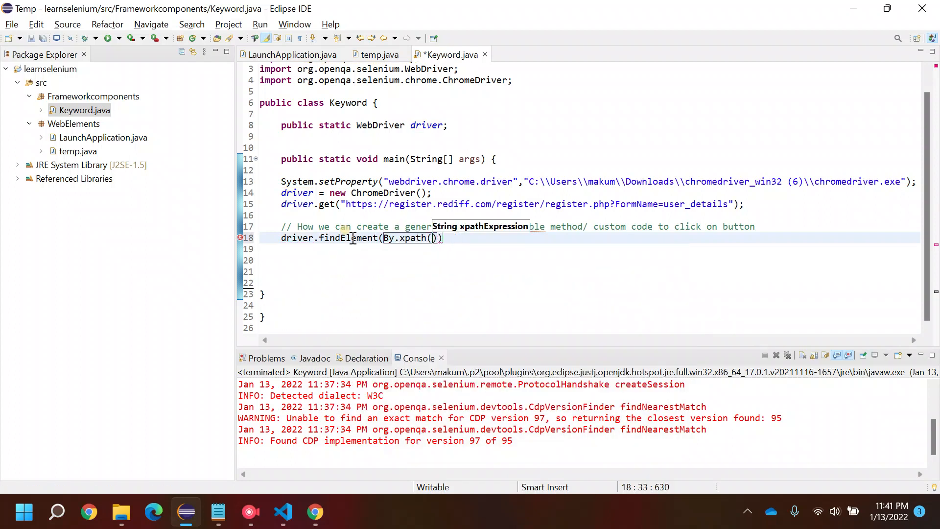
text("")
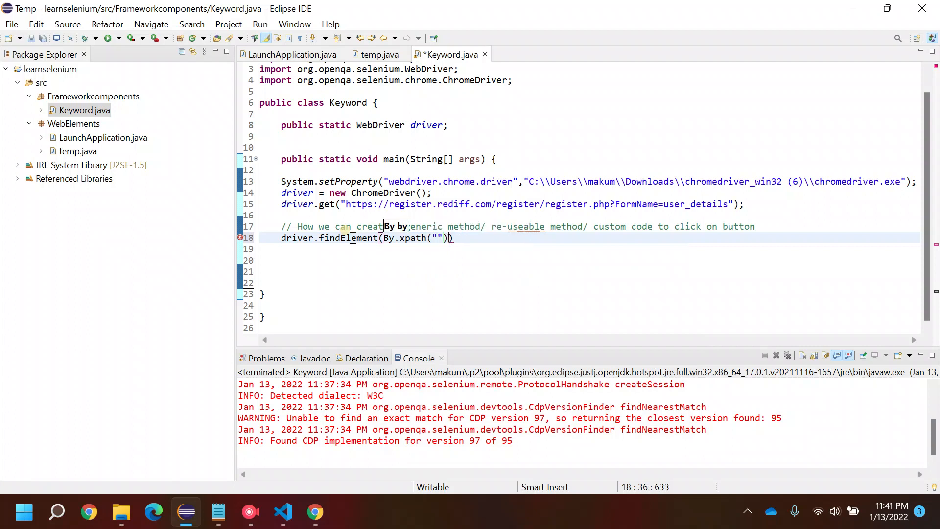
text(.click();)
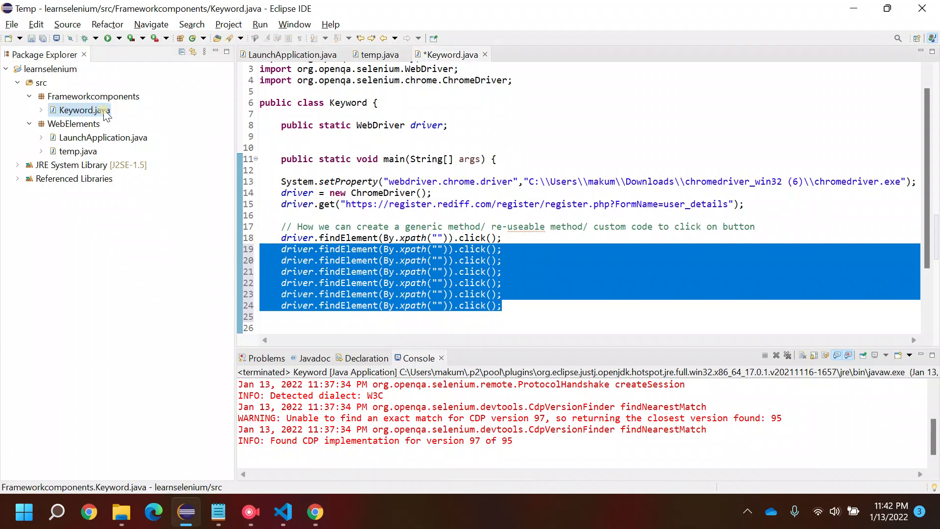
mouse_move(78, 114)
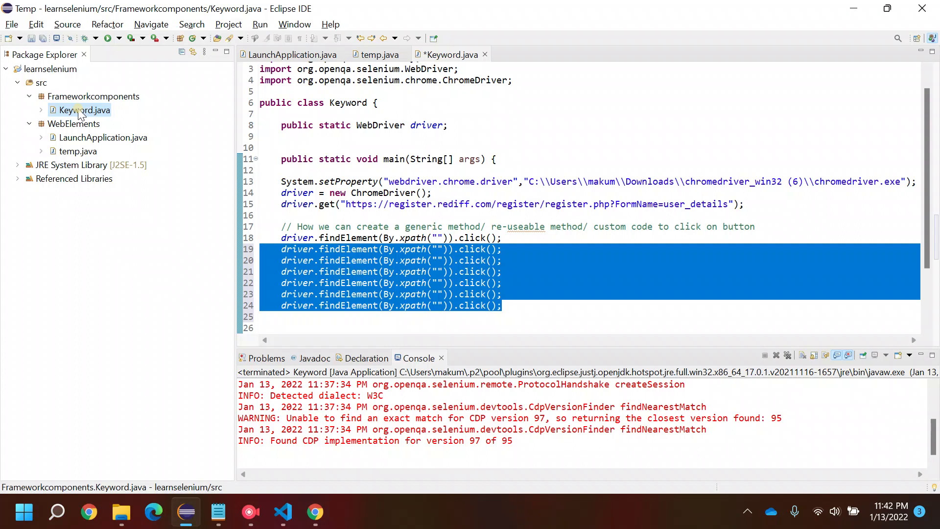
mouse_move(116, 114)
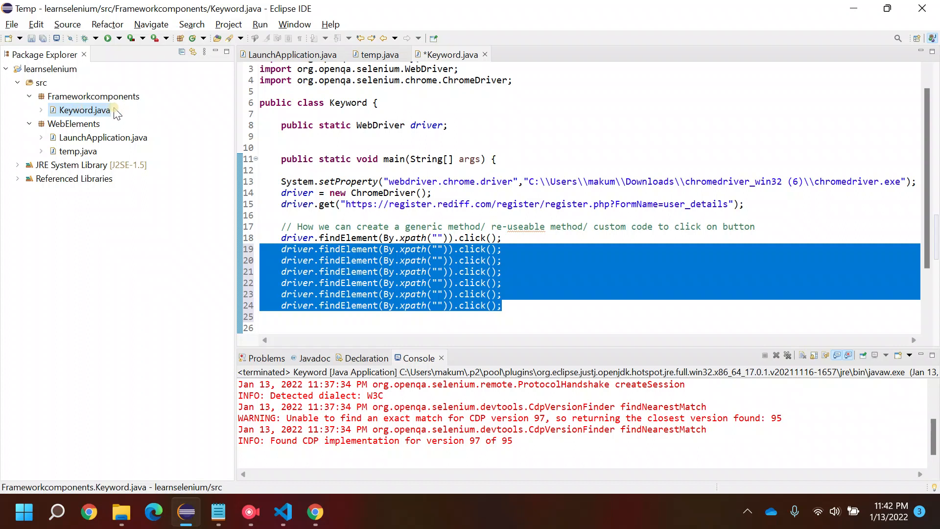
mouse_move(542, 313)
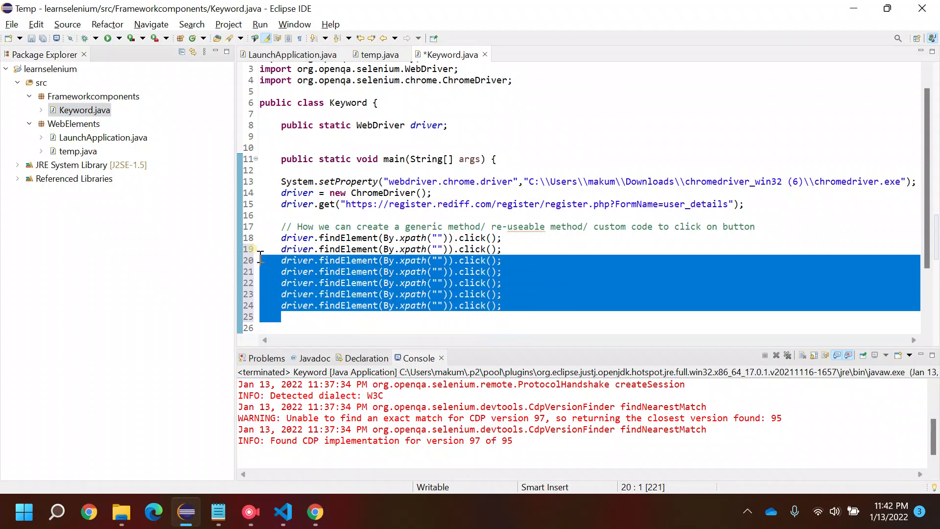
click(314, 512)
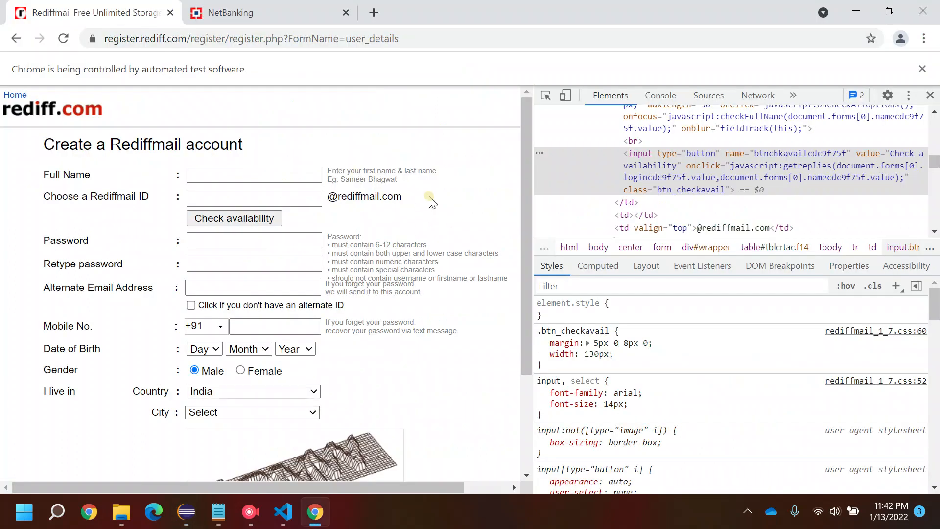
mouse_move(431, 167)
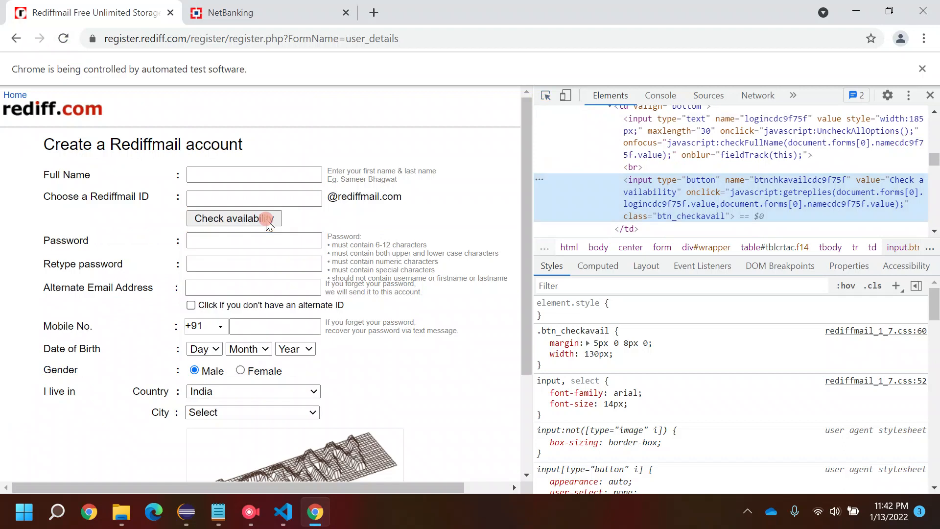
right_click(689, 198)
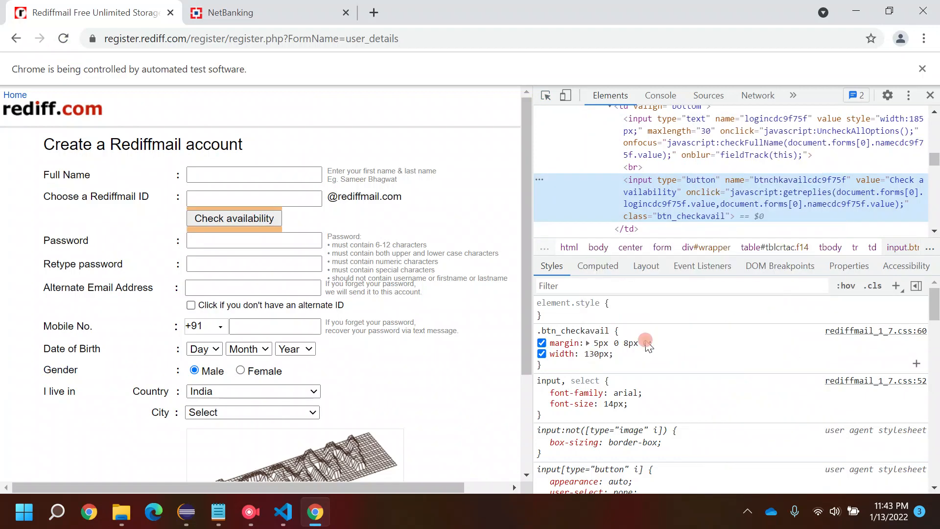
click(186, 512)
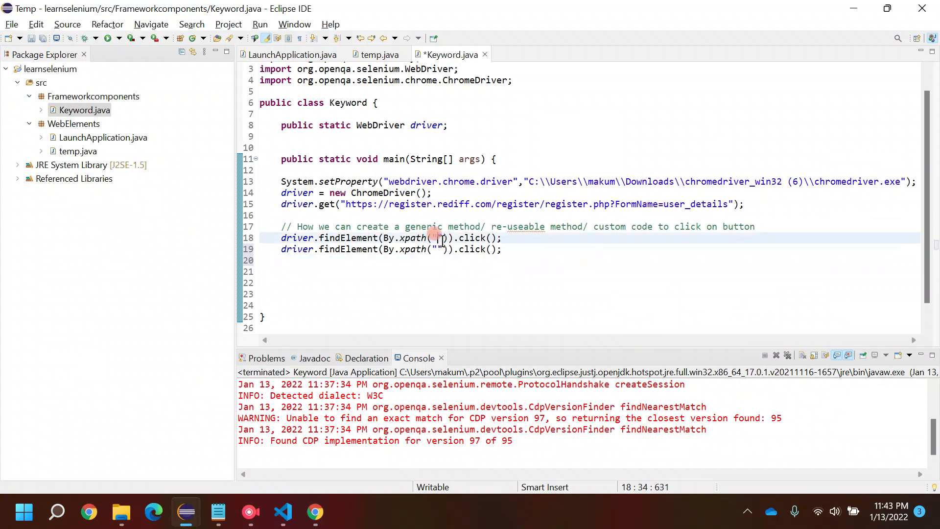
text(//*[@id=\"tblcrtac\"]/tbody/tr[7]/td[3]/input[2])
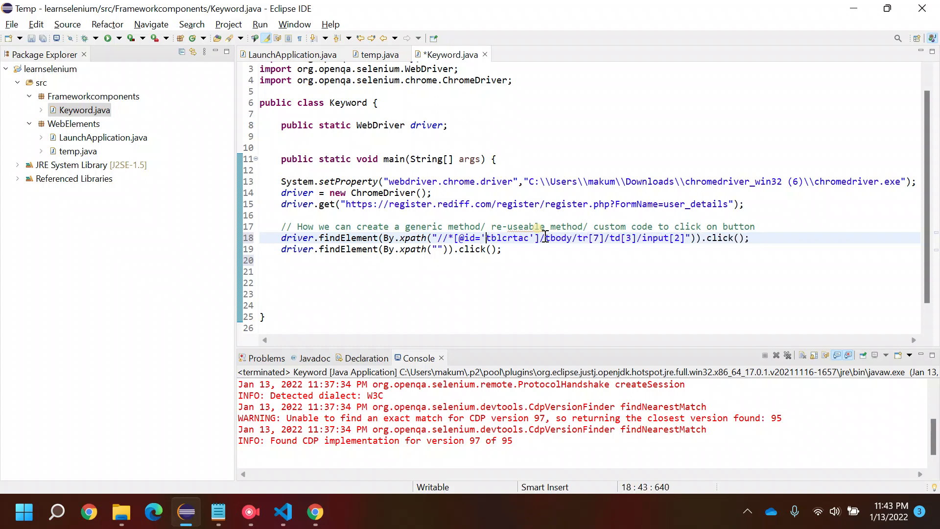
Step: Fill line 19 with the Create my account button's XPath and save Keyword.java
click(314, 512)
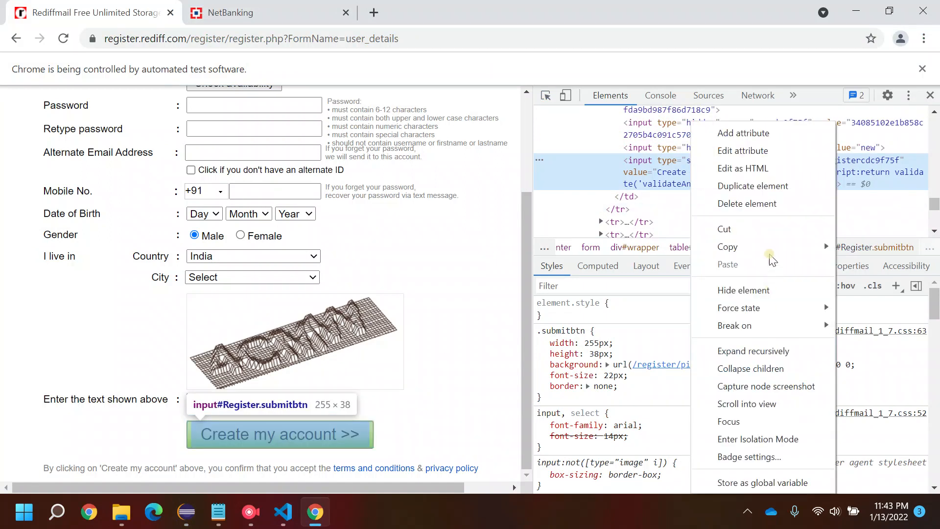
click(186, 512)
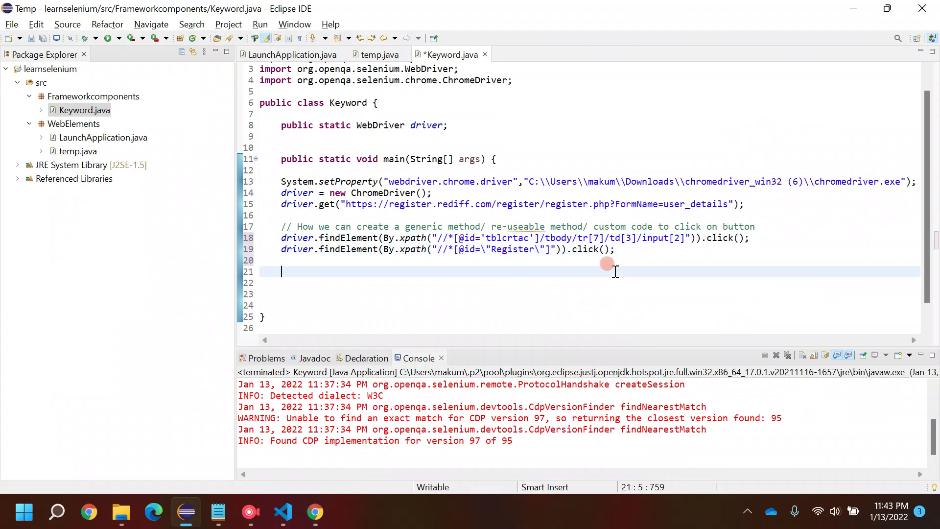
key(ctrl+s)
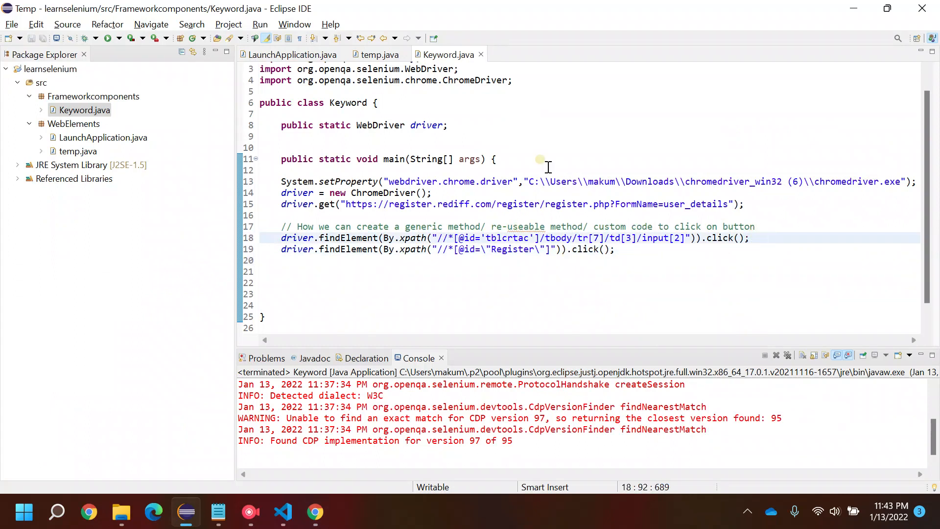
Step: Run Keyword as a Java application so Chrome shows the blank-full-name alert
right_click(540, 167)
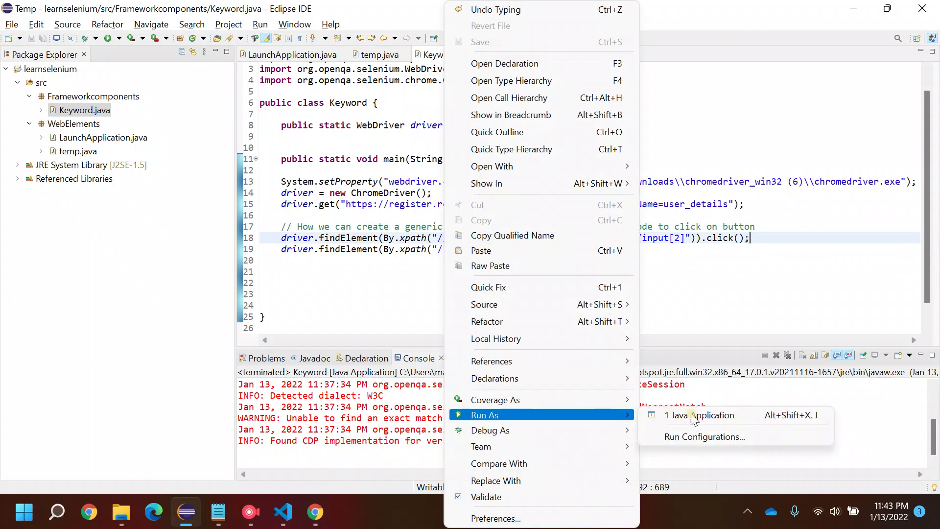
click(701, 415)
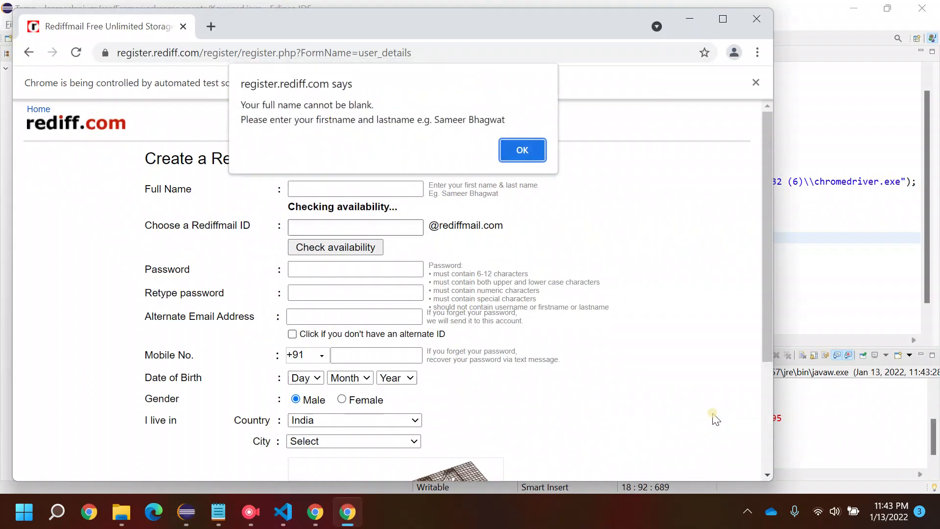
mouse_move(394, 268)
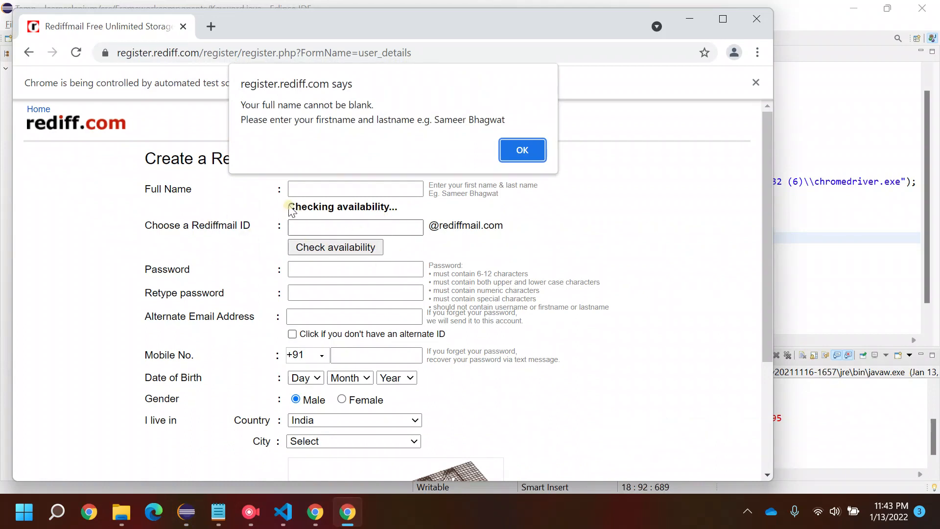
mouse_move(770, 403)
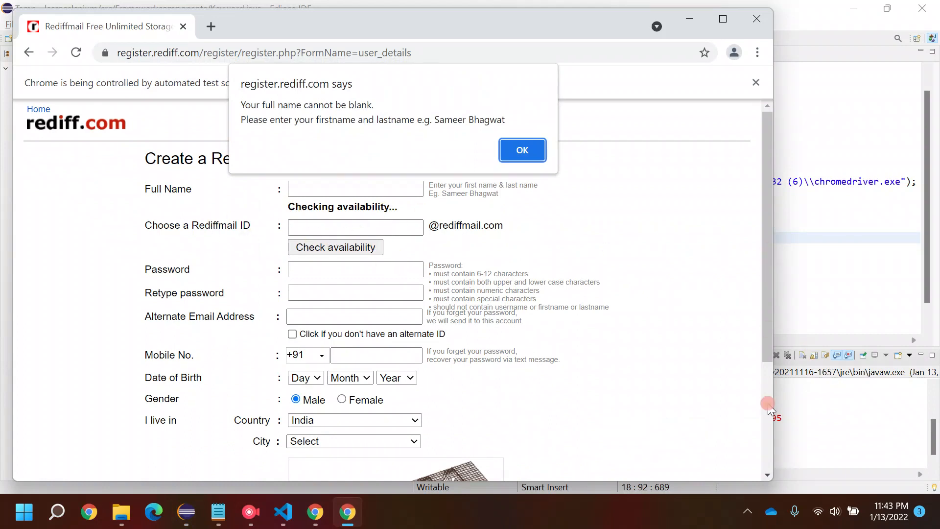
mouse_move(400, 90)
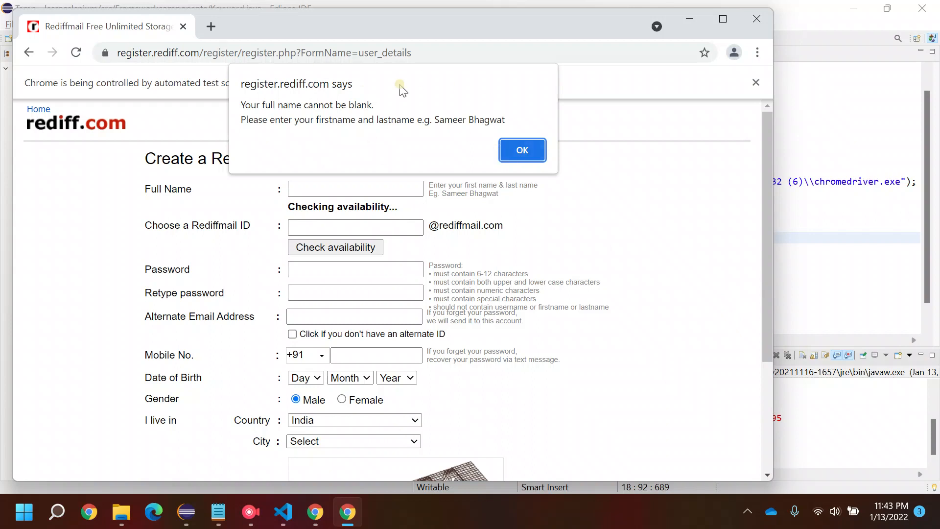
click(521, 150)
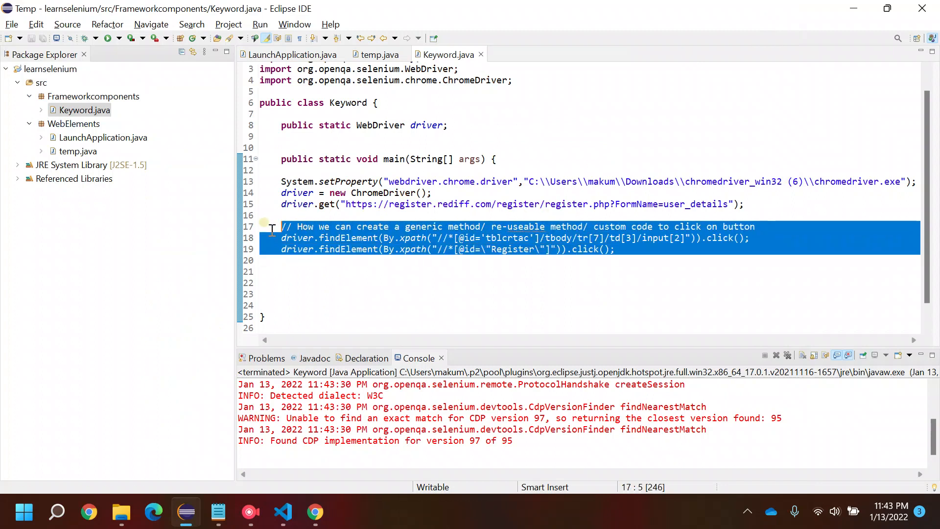
Step: Add a commented public static void clickButton() method holding the Register button click
click(298, 237)
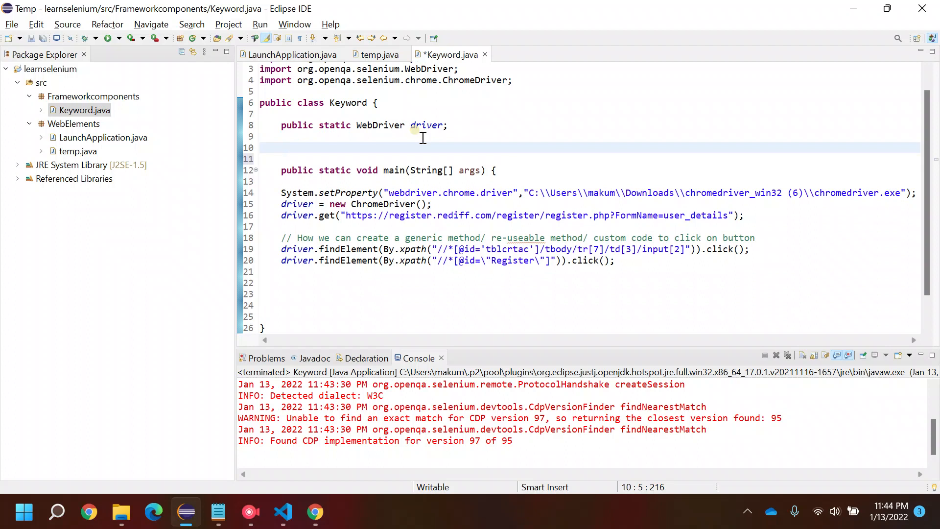
click(282, 147)
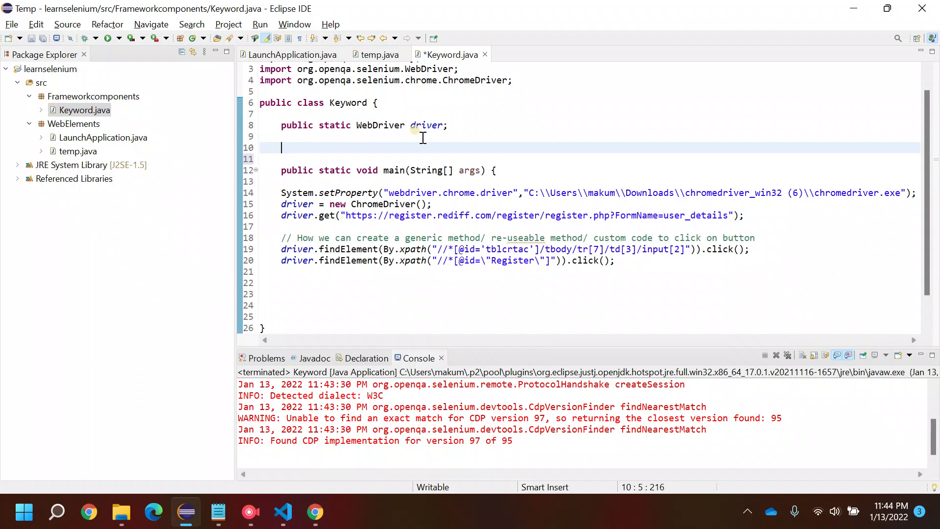
mouse_move(404, 233)
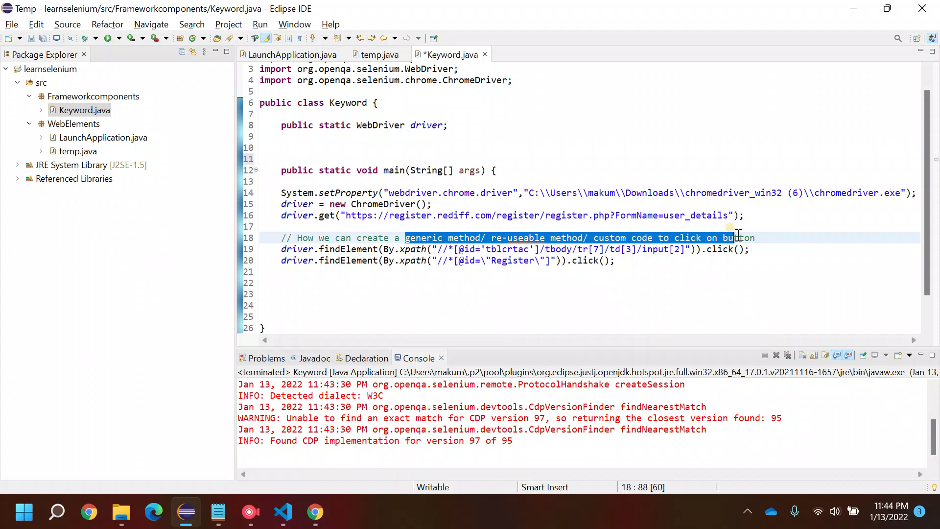
click(282, 148)
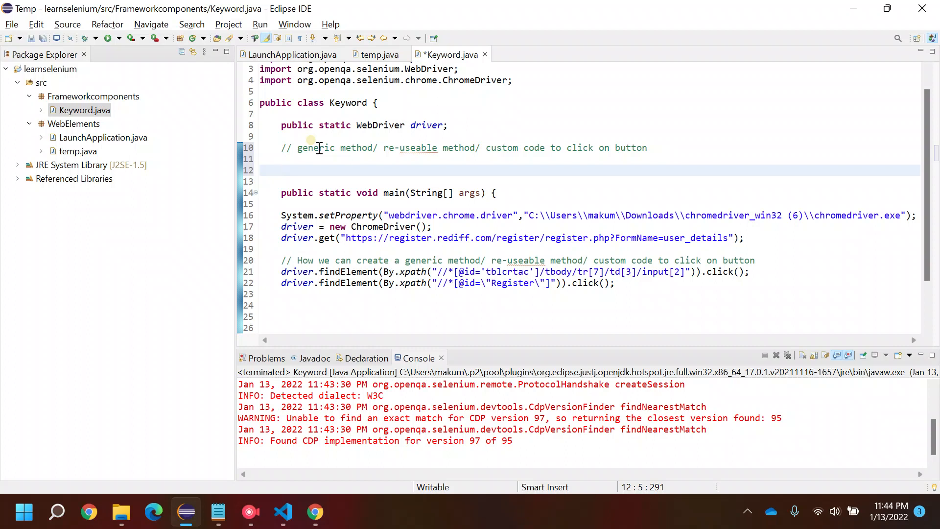
text(public stati)
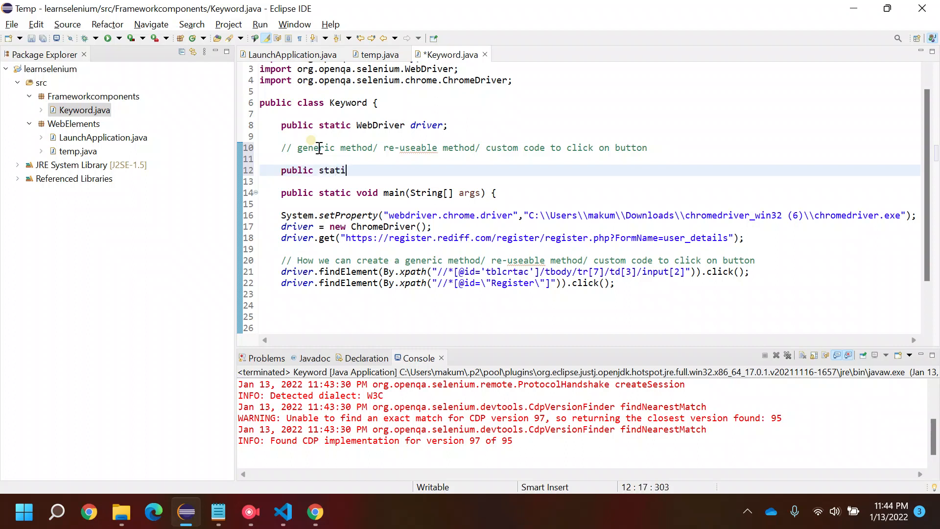
text(c void)
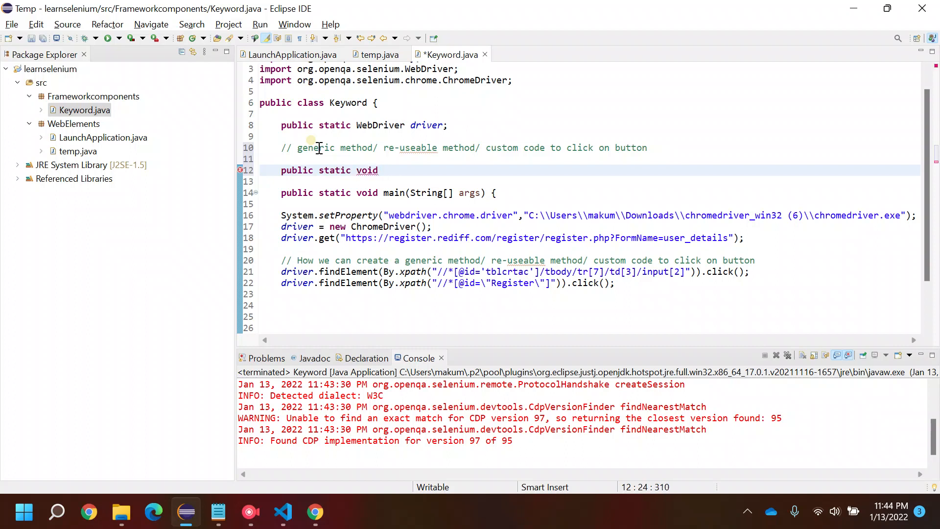
text(clickButton)
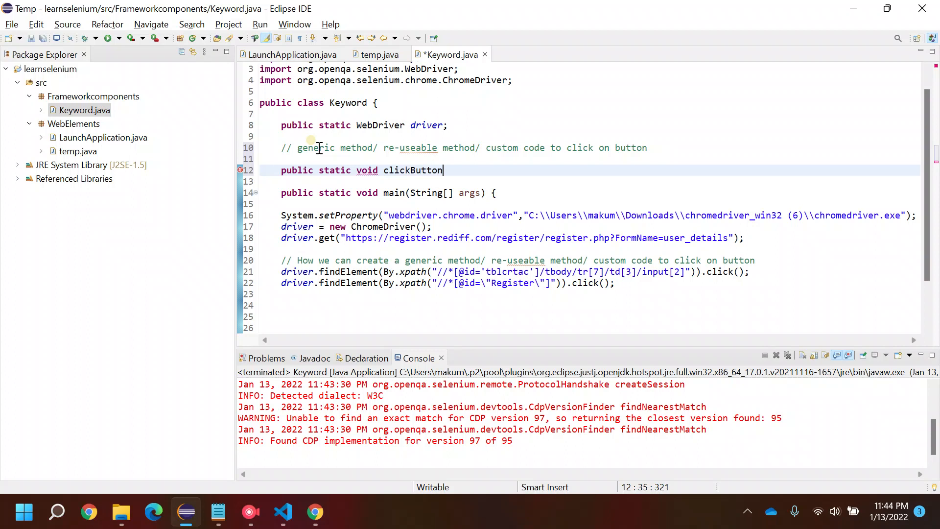
text(())
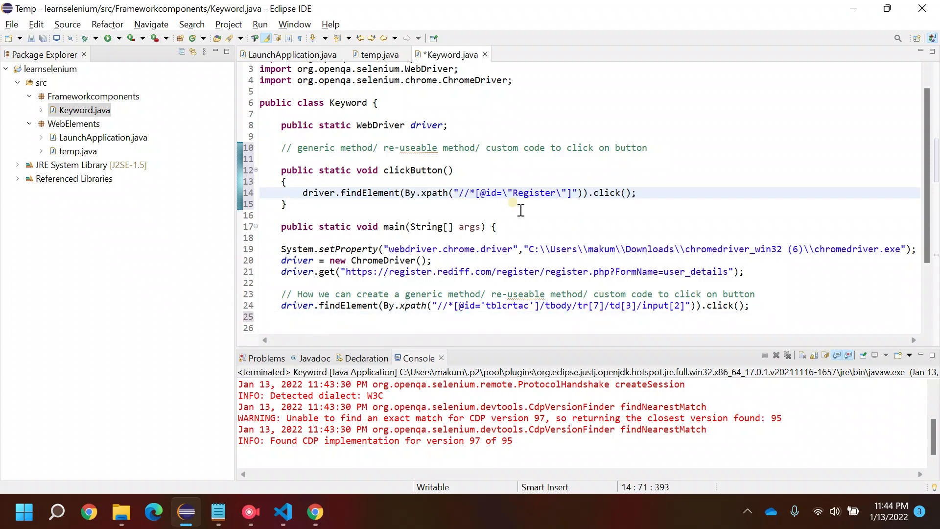
Step: Call clickButton(); from main in place of the moved line
double_click(412, 171)
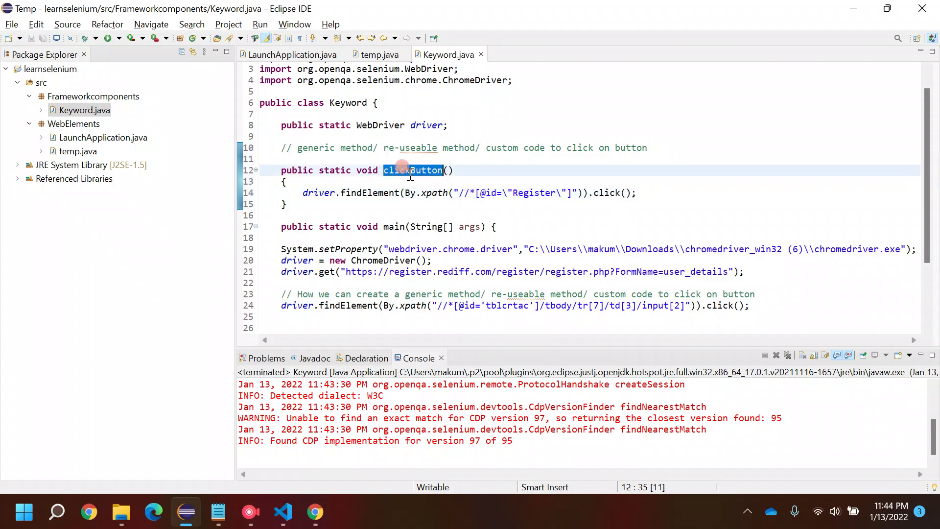
text(clickButton())
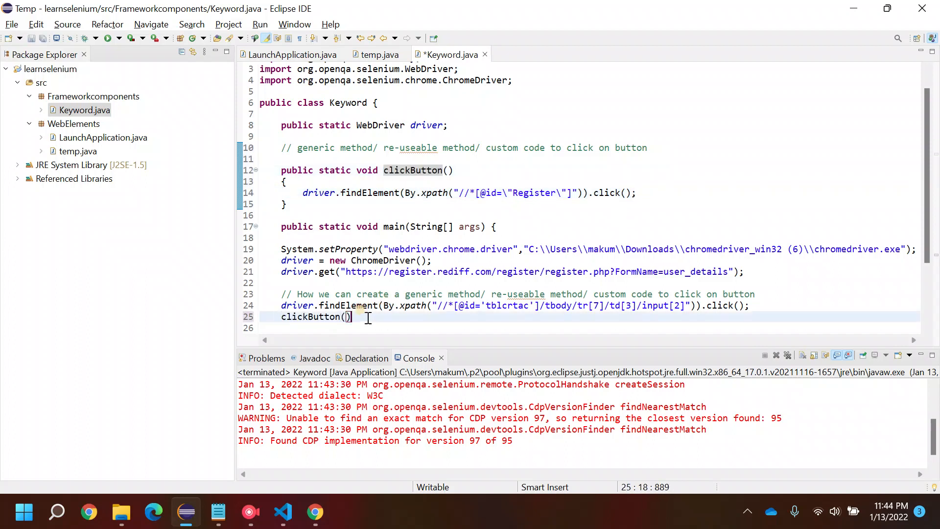
text(;)
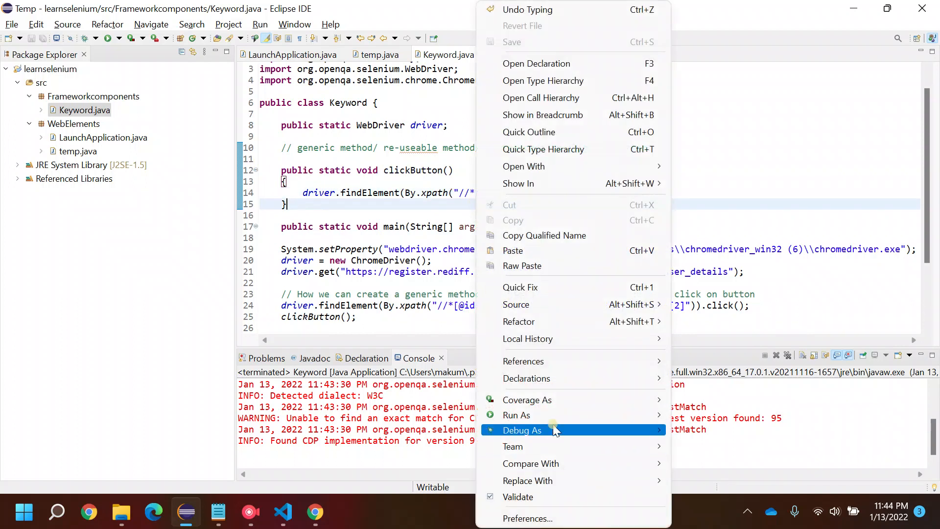
Step: Rerun the refactored Keyword program, see the blank-full-name alert, and return to the code
click(516, 415)
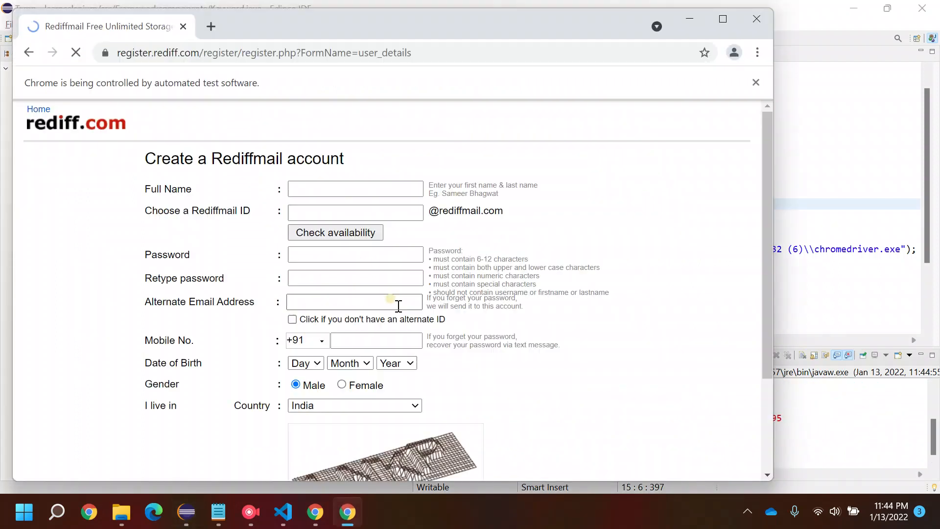
click(380, 467)
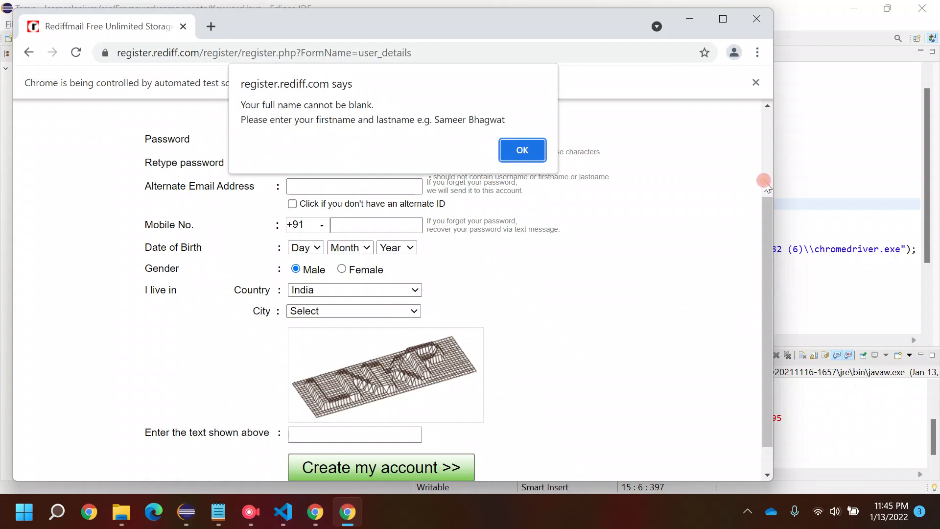
click(521, 150)
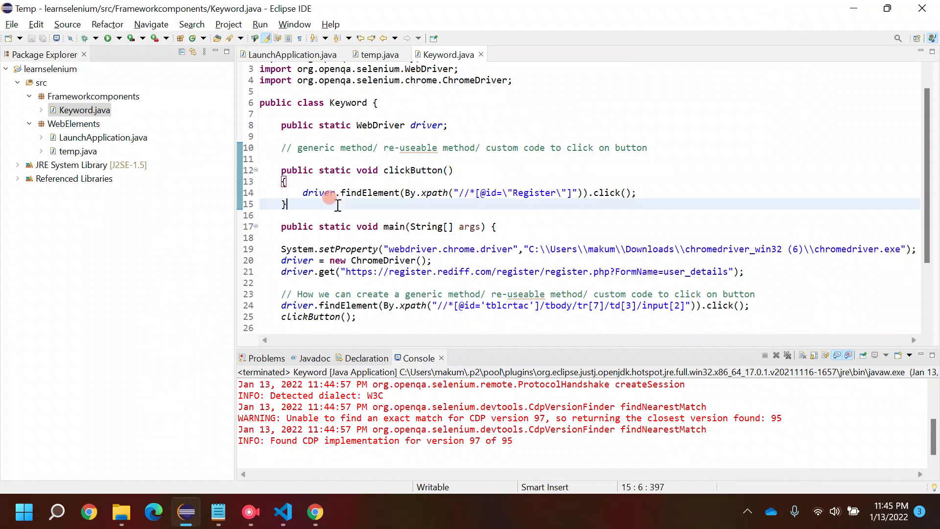
Step: Give clickButton a String xpath parameter and use it in By.xpath(...) instead of the Register literal
double_click(509, 193)
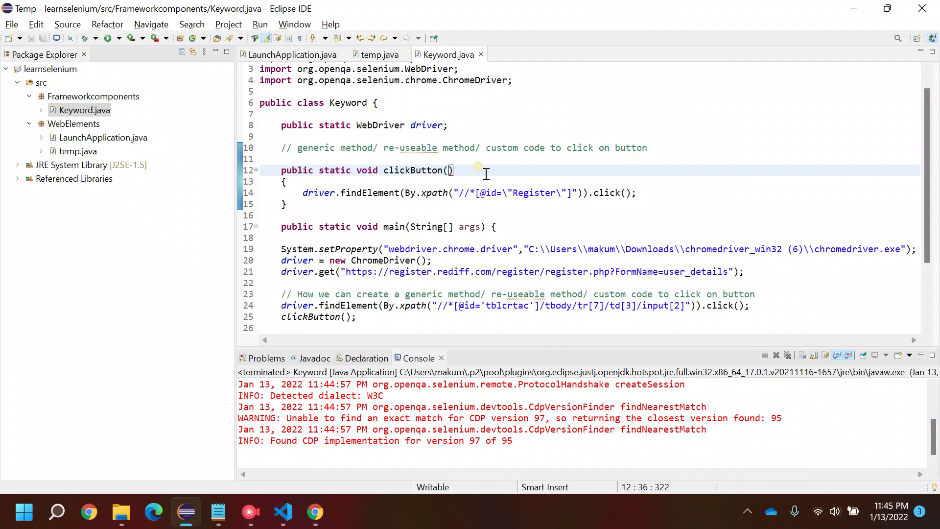
text(String)
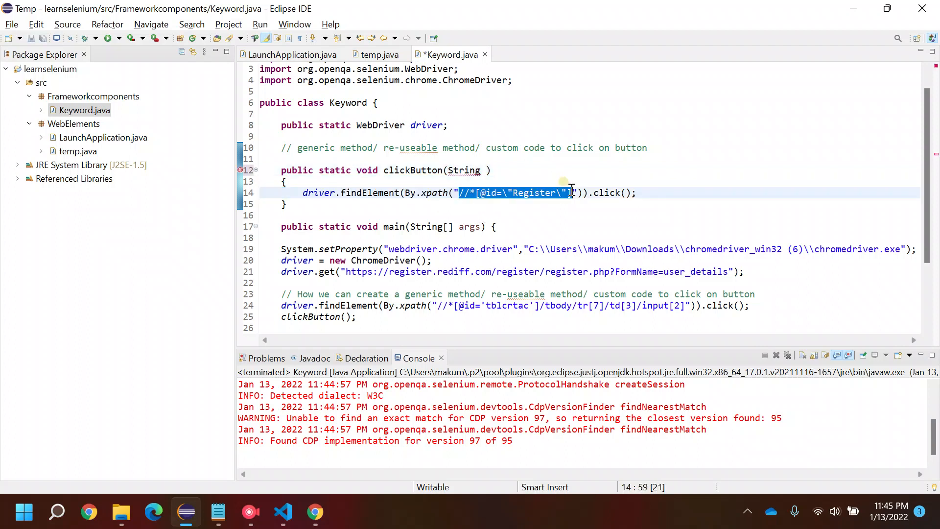
click(482, 170)
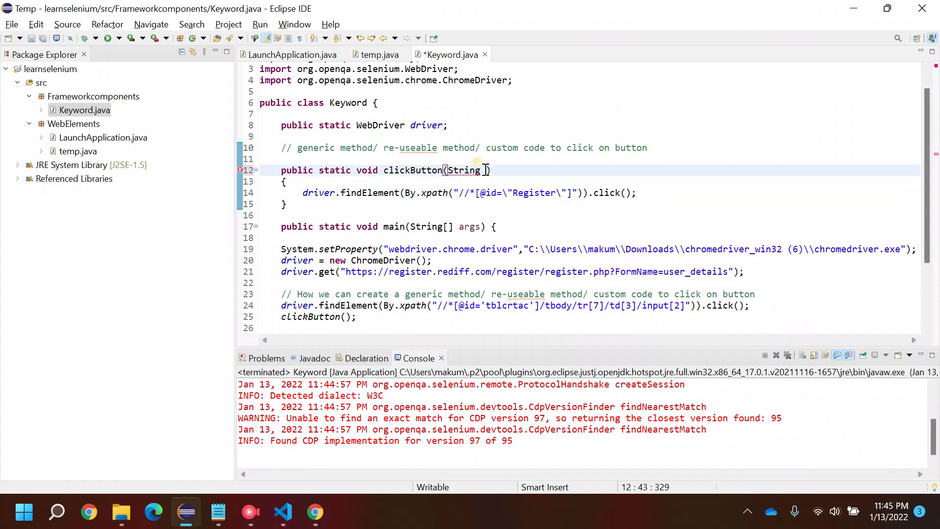
text(xpath)
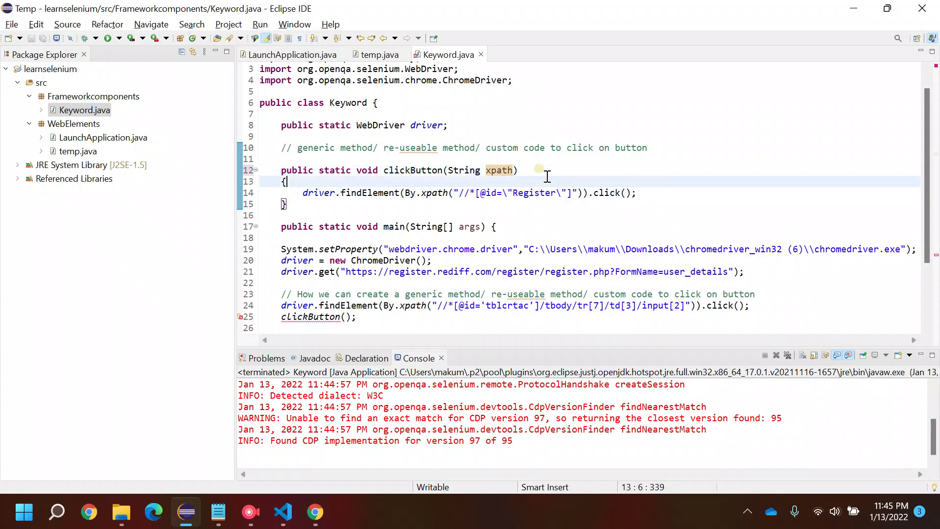
click(435, 170)
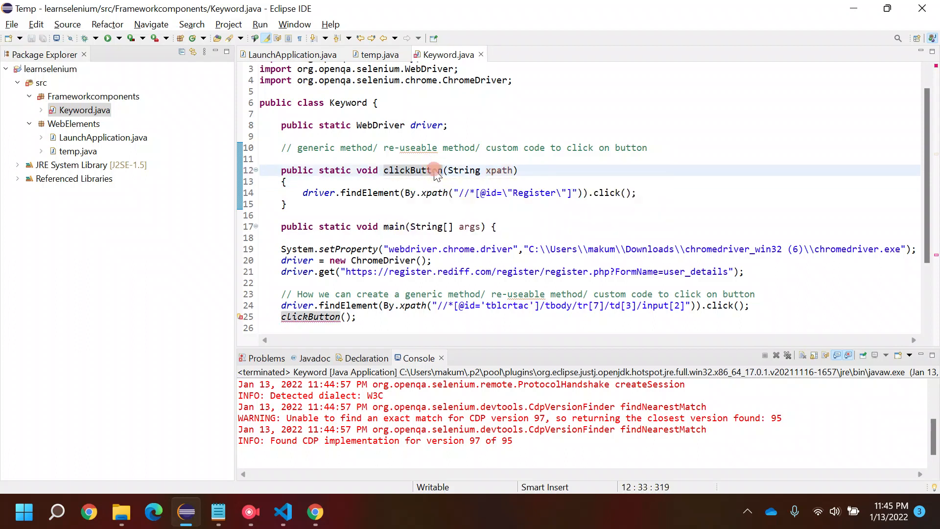
double_click(412, 171)
text(xpath)
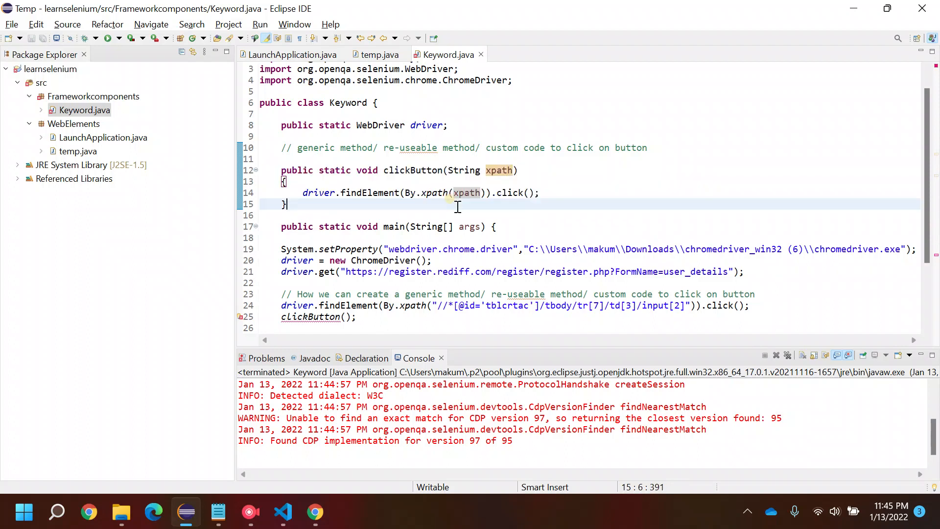
double_click(467, 193)
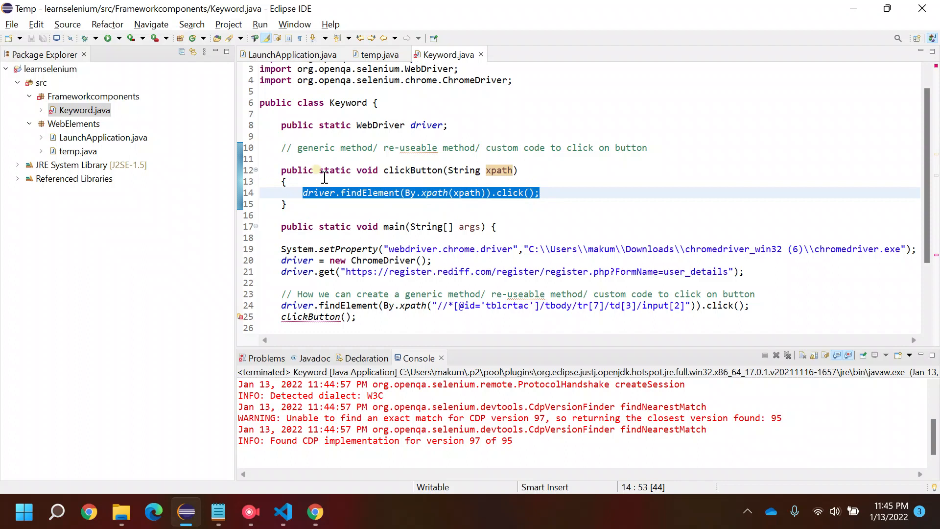
mouse_move(412, 171)
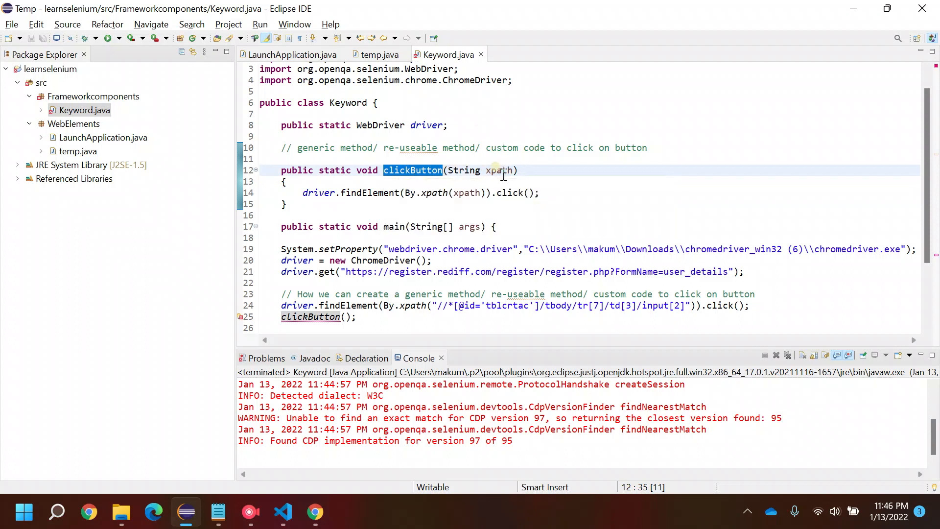
mouse_move(315, 440)
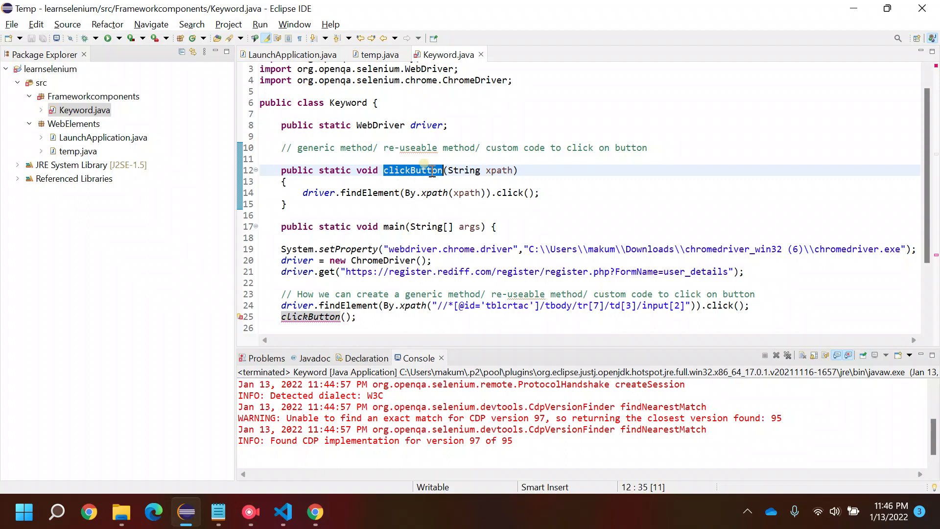
Step: Dismiss the blank full name alert in the automated Chrome window and close it
click(314, 512)
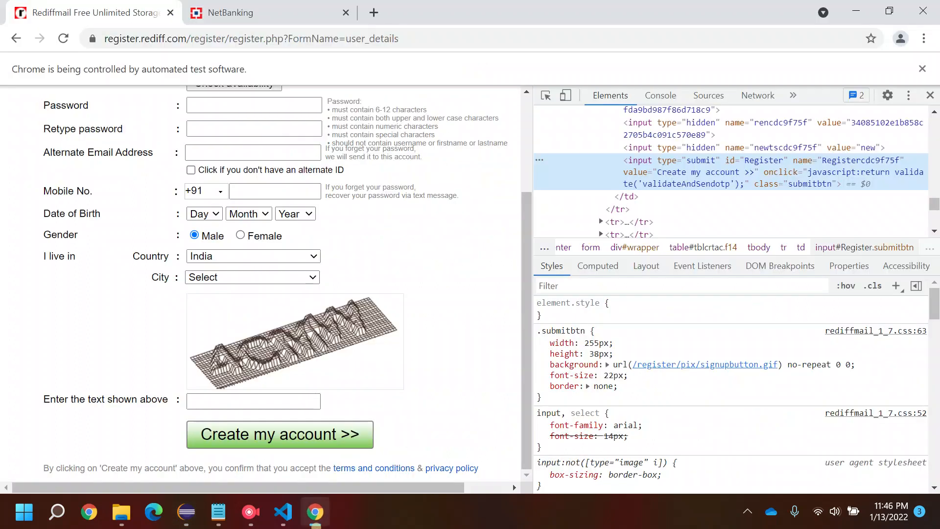
mouse_move(421, 304)
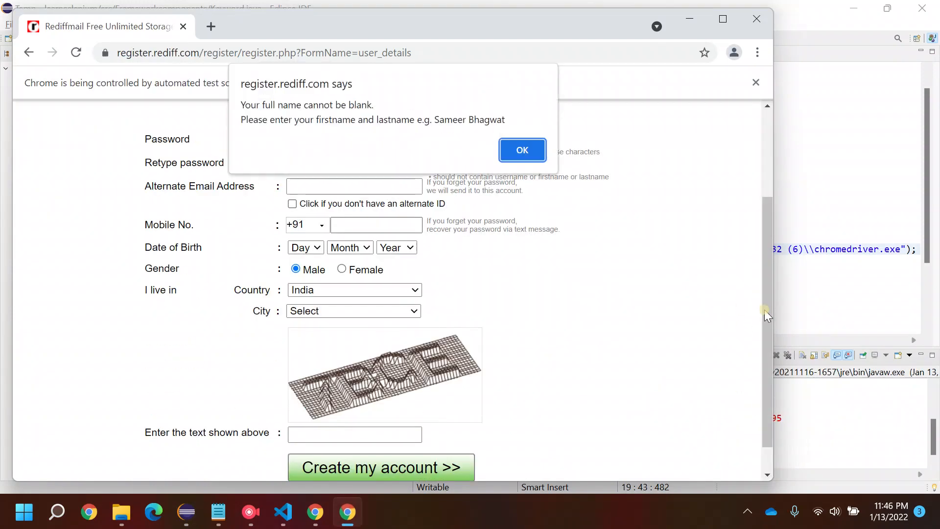
click(522, 149)
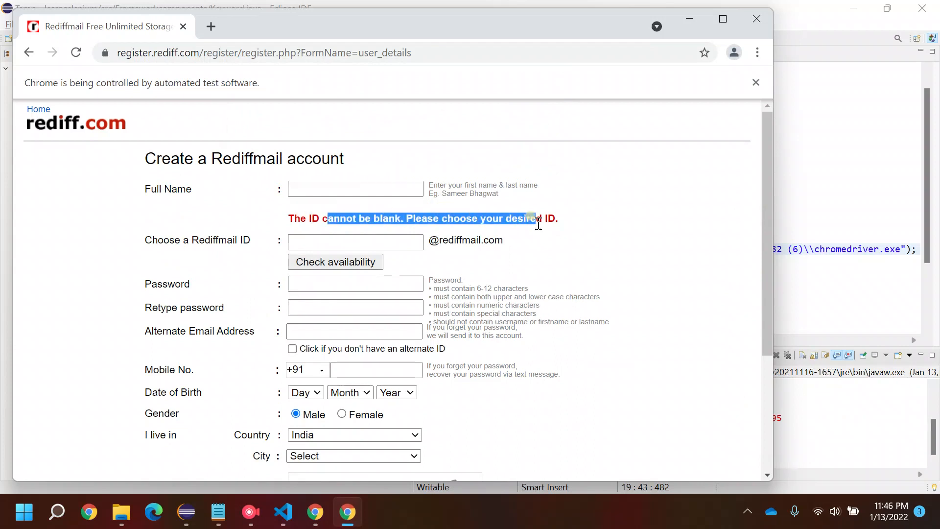
scroll(down, 3)
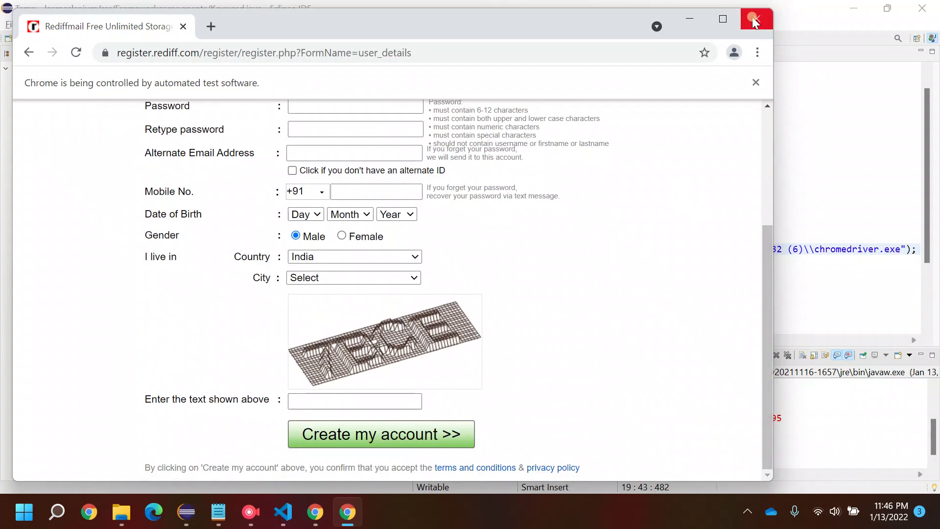
click(755, 19)
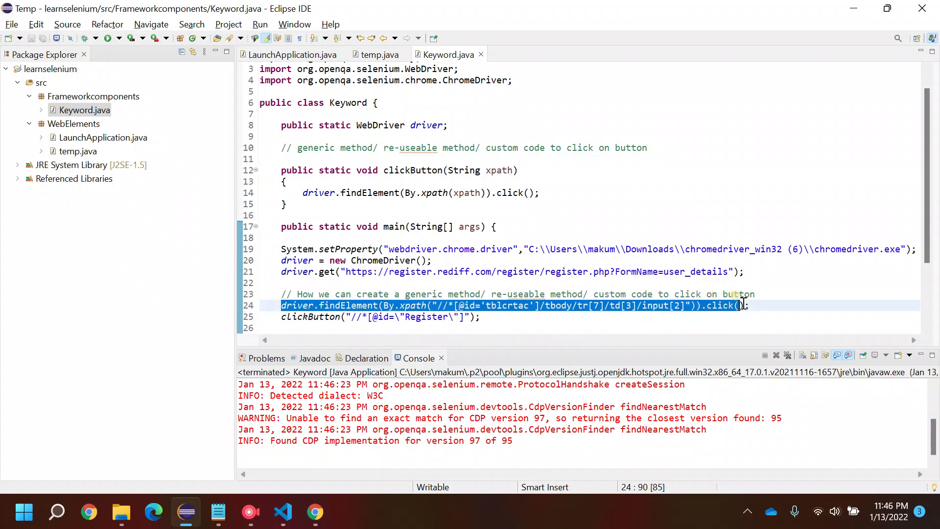
click(311, 316)
text(clickButto)
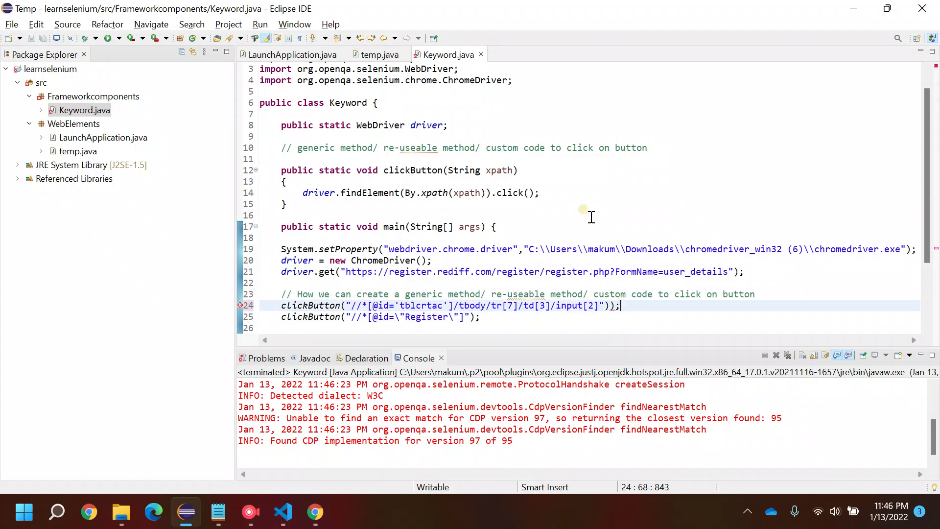
double_click(412, 171)
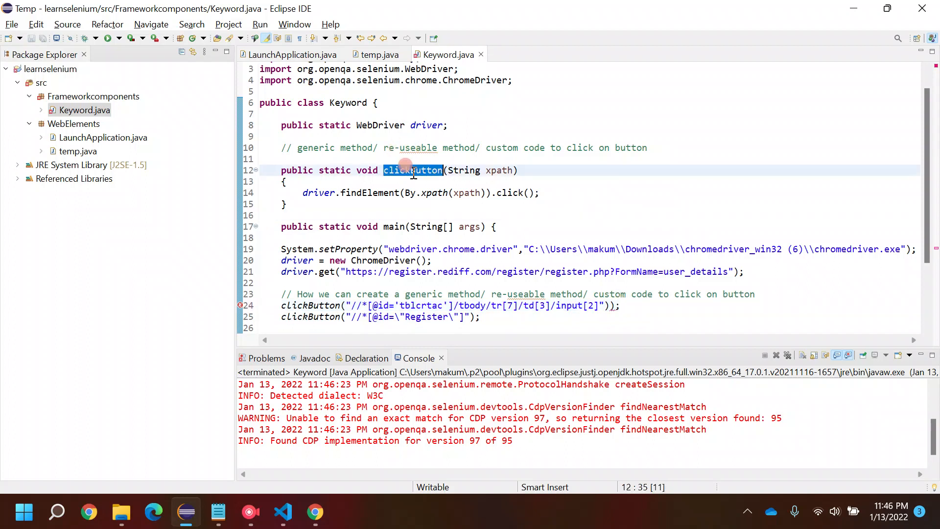
double_click(311, 306)
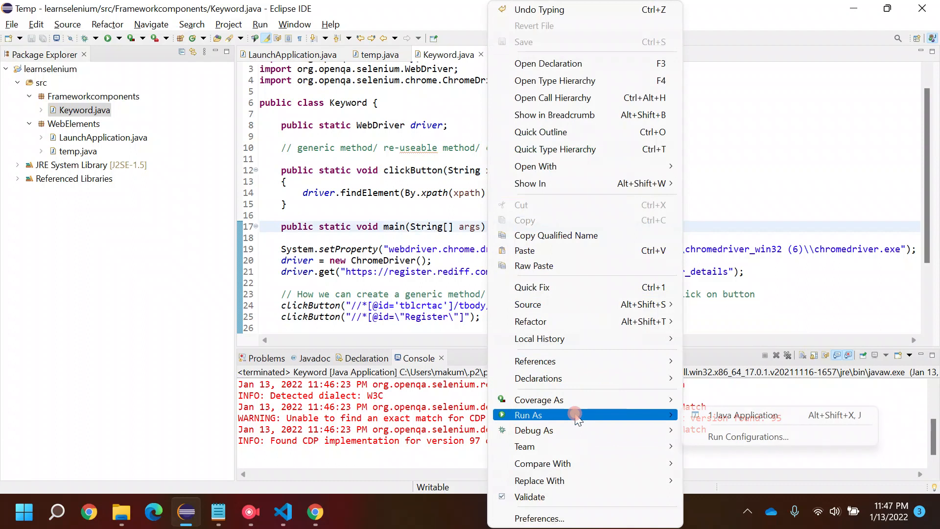
Step: Run the updated Keyword program and dismiss Rediffmail's blank full name alert
click(743, 416)
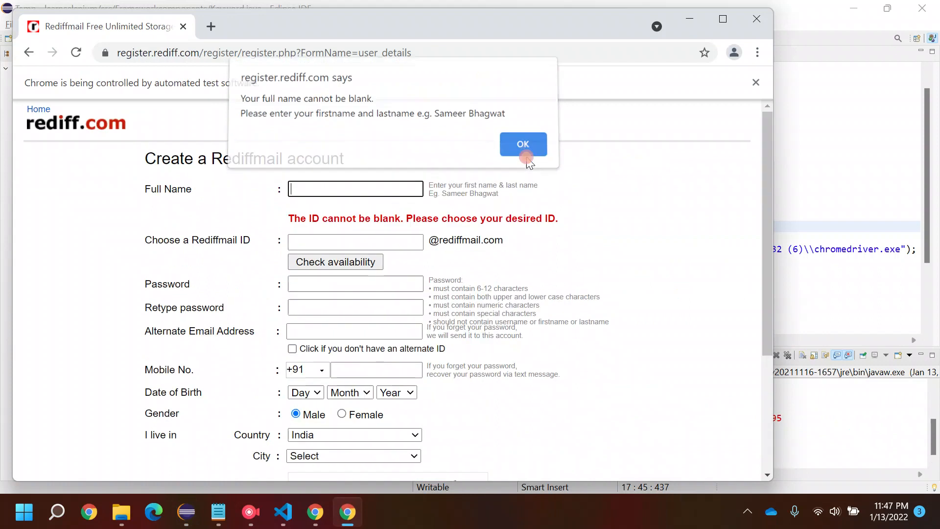
click(522, 144)
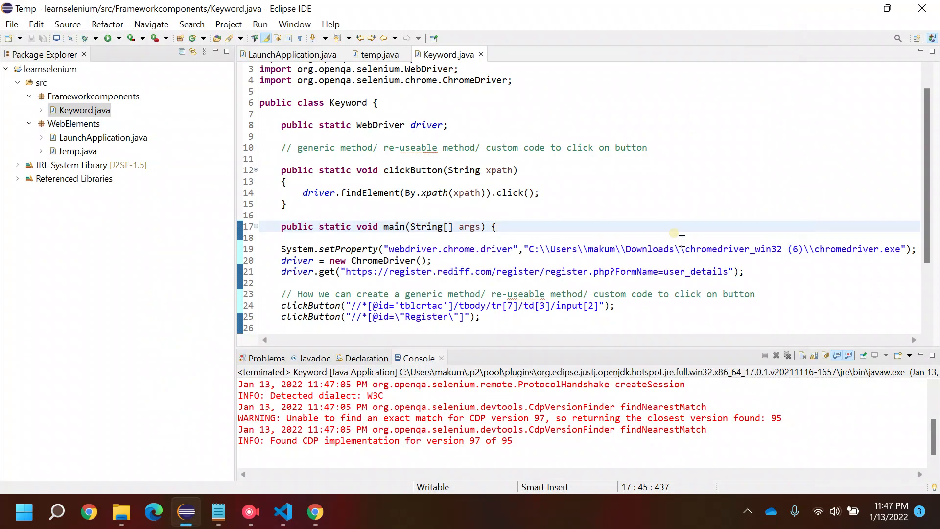
mouse_move(309, 186)
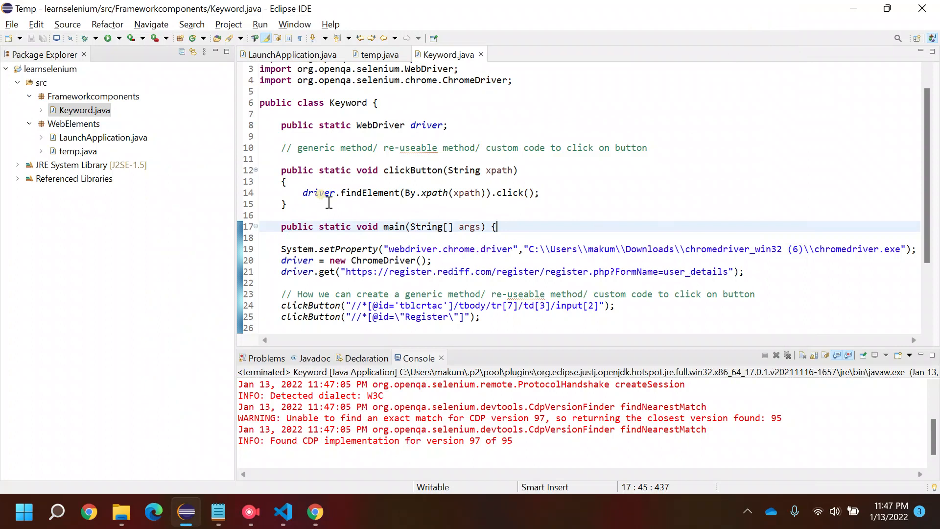
click(288, 182)
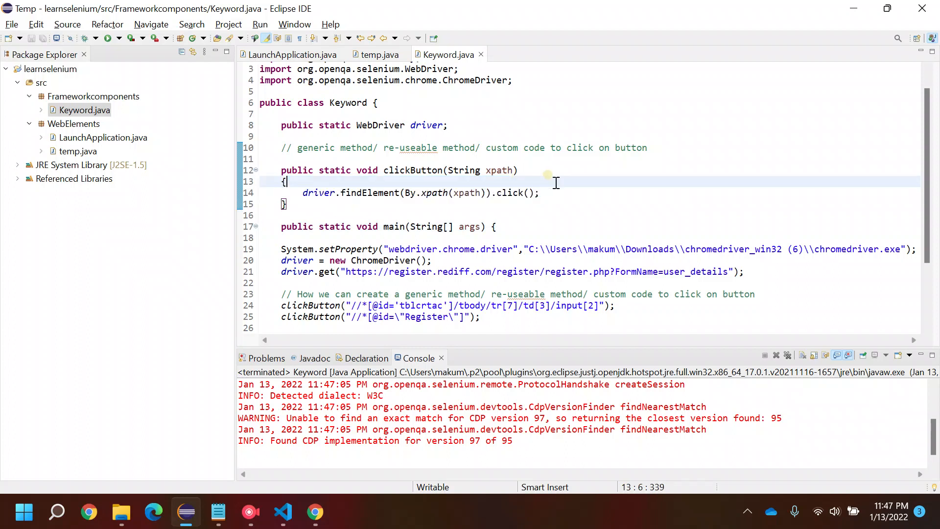
click(538, 193)
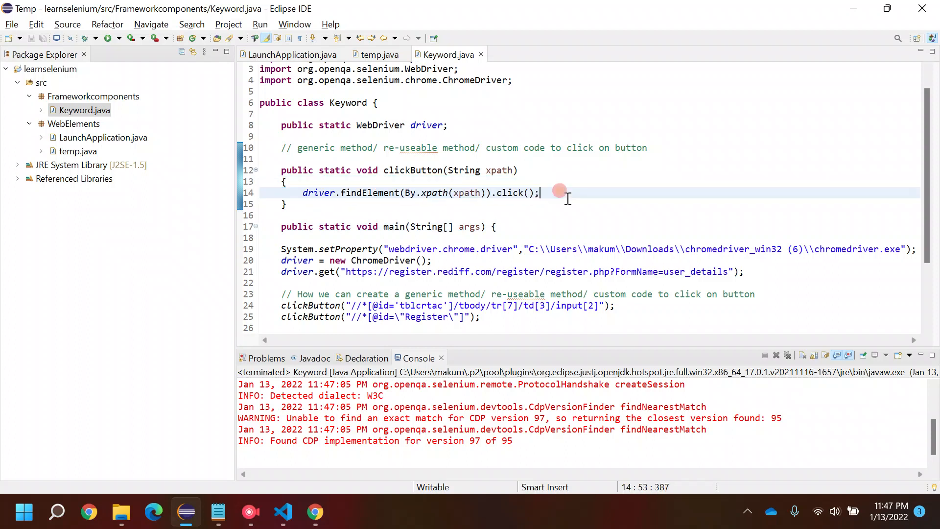
drag(281, 169, 287, 205)
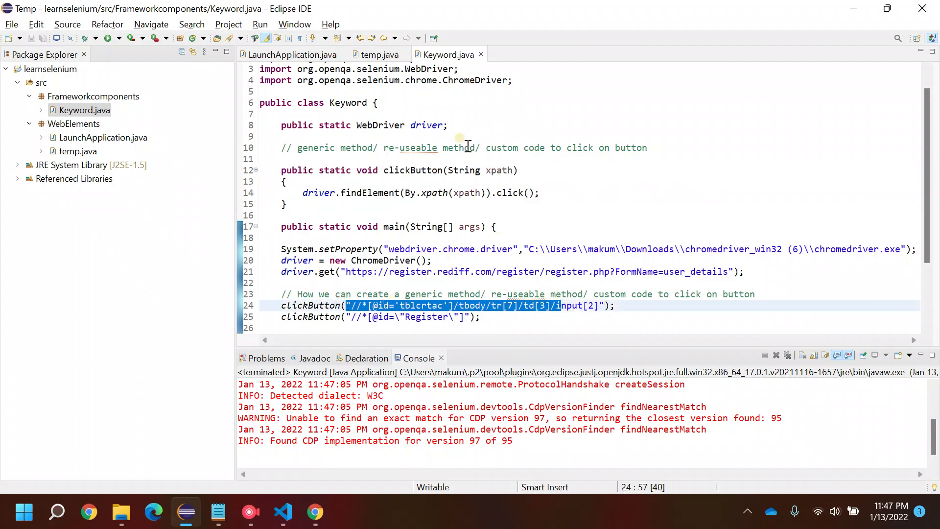
double_click(497, 170)
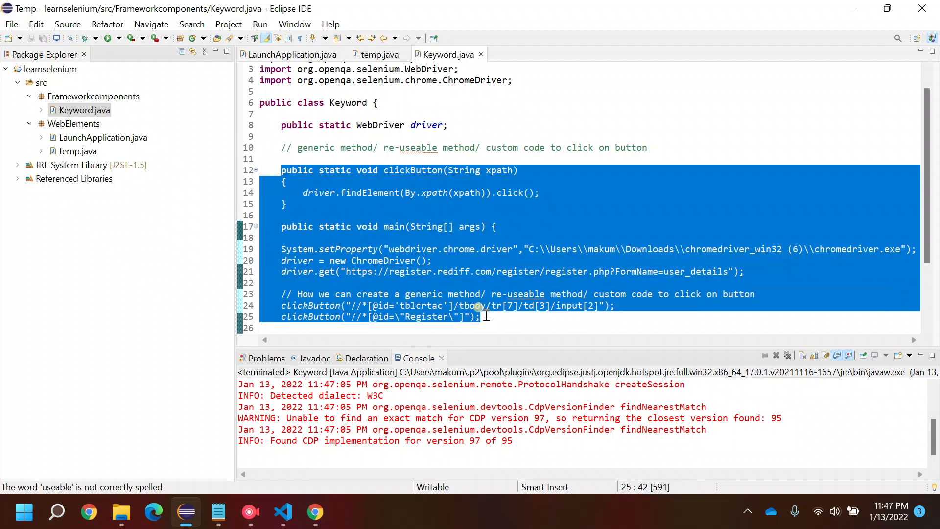
click(486, 317)
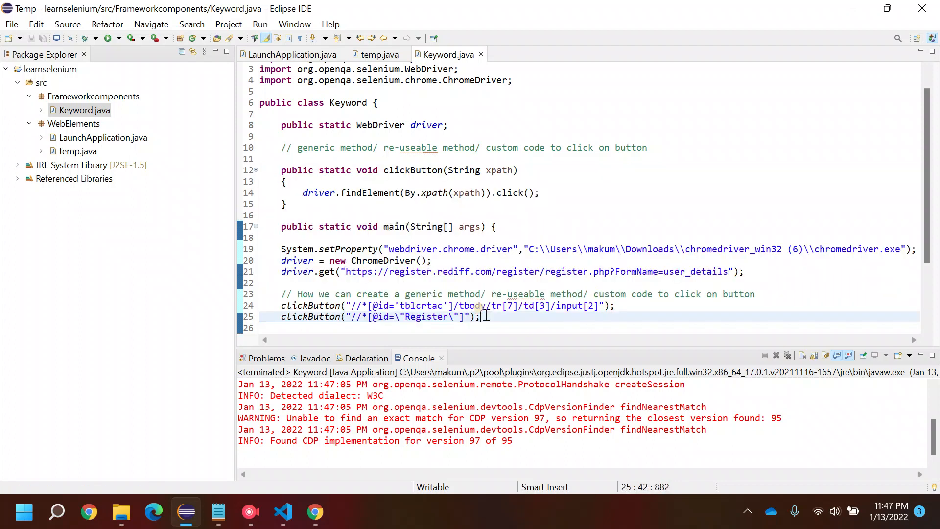